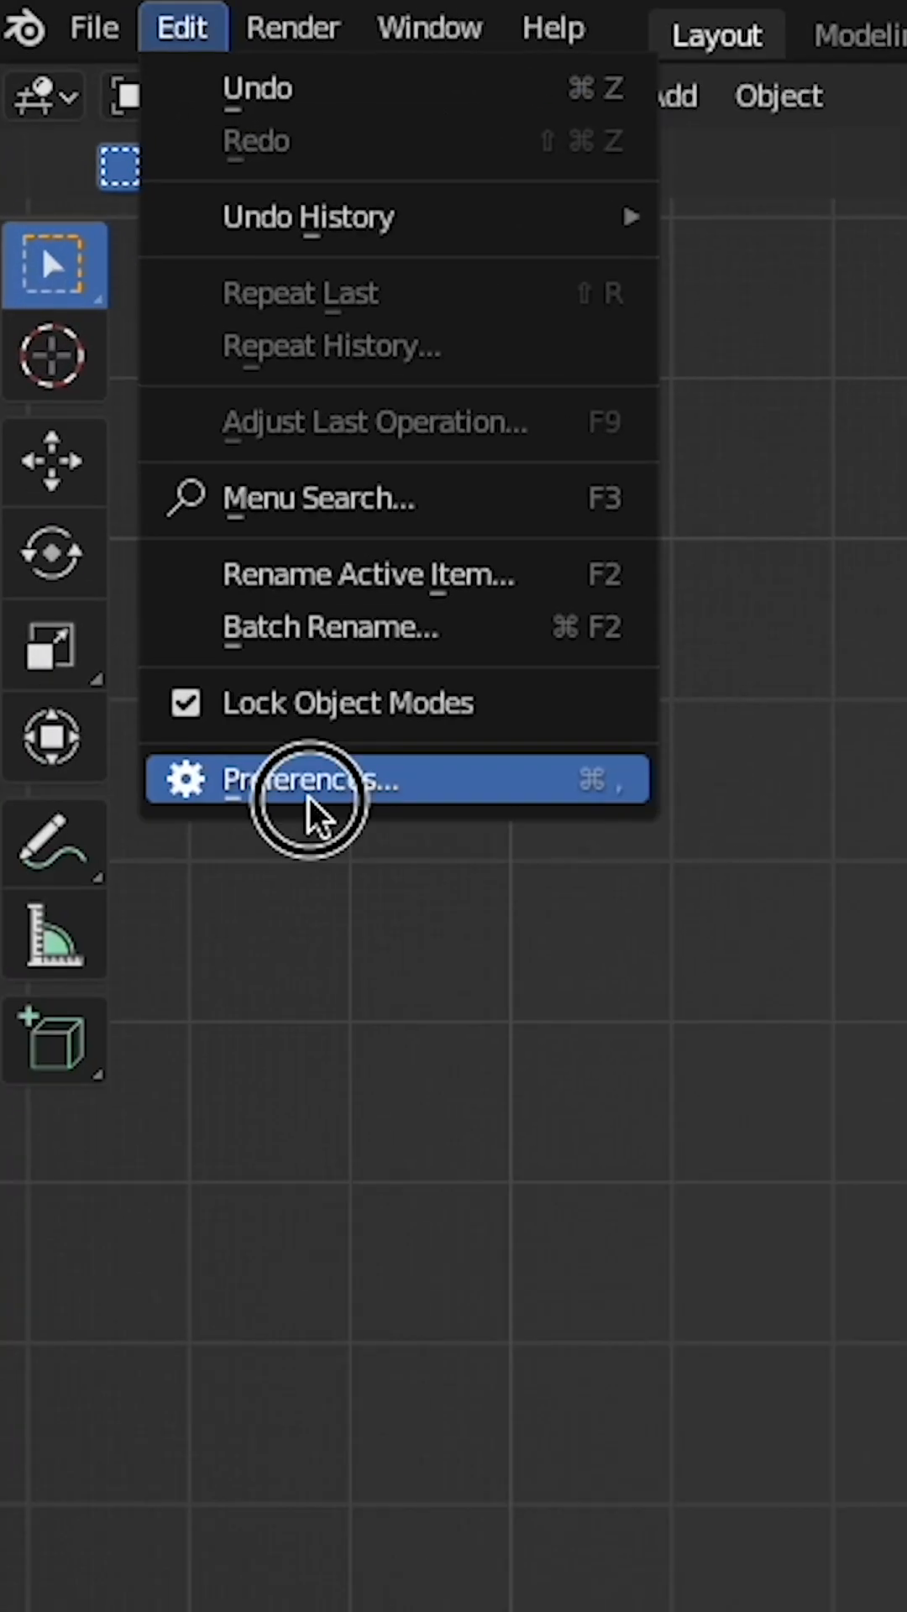
Enable the Sapling Tree Gen add-on and add a Sapling tree to the scene
left_click(319, 778)
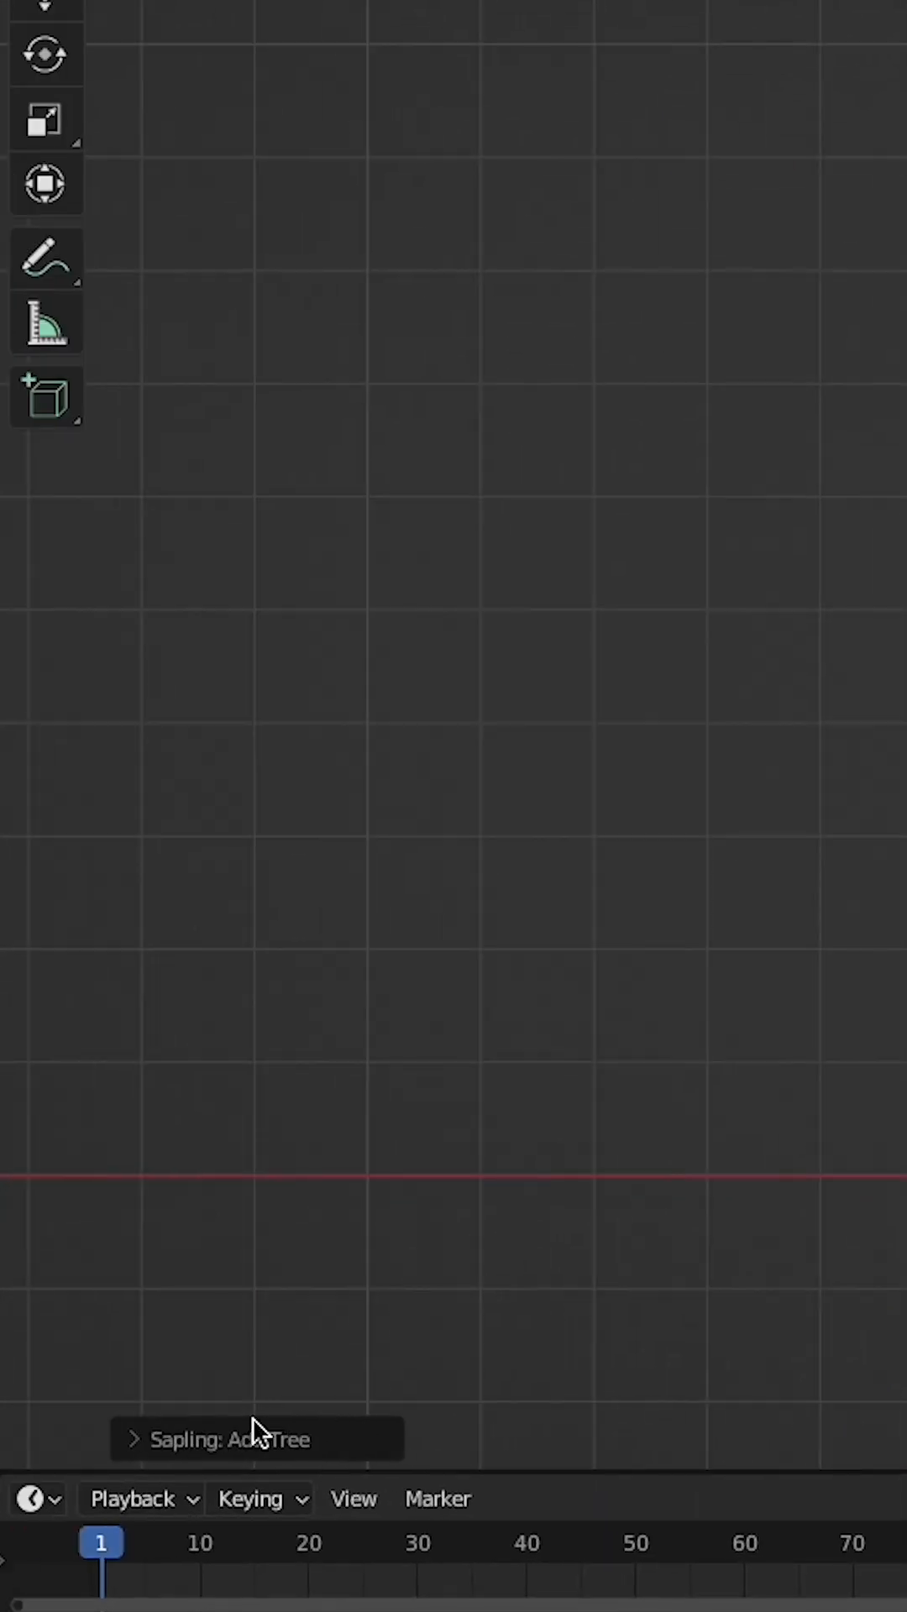
Expand the Sapling: Add Tree panel and show its Branch Radius settings
left_click(247, 1419)
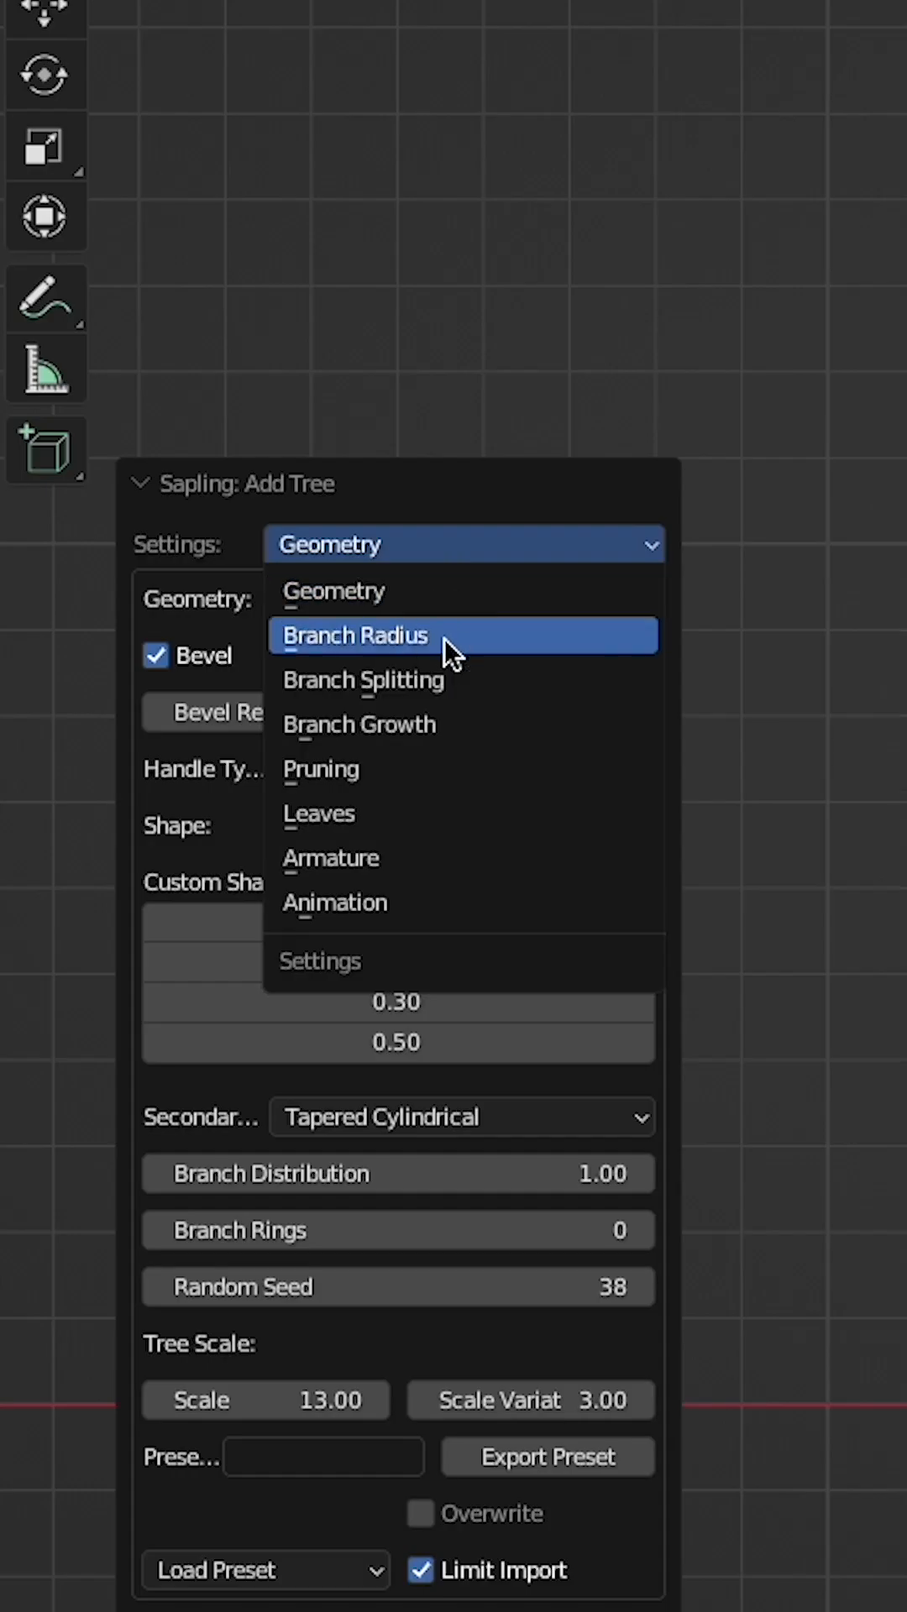
left_click(353, 635)
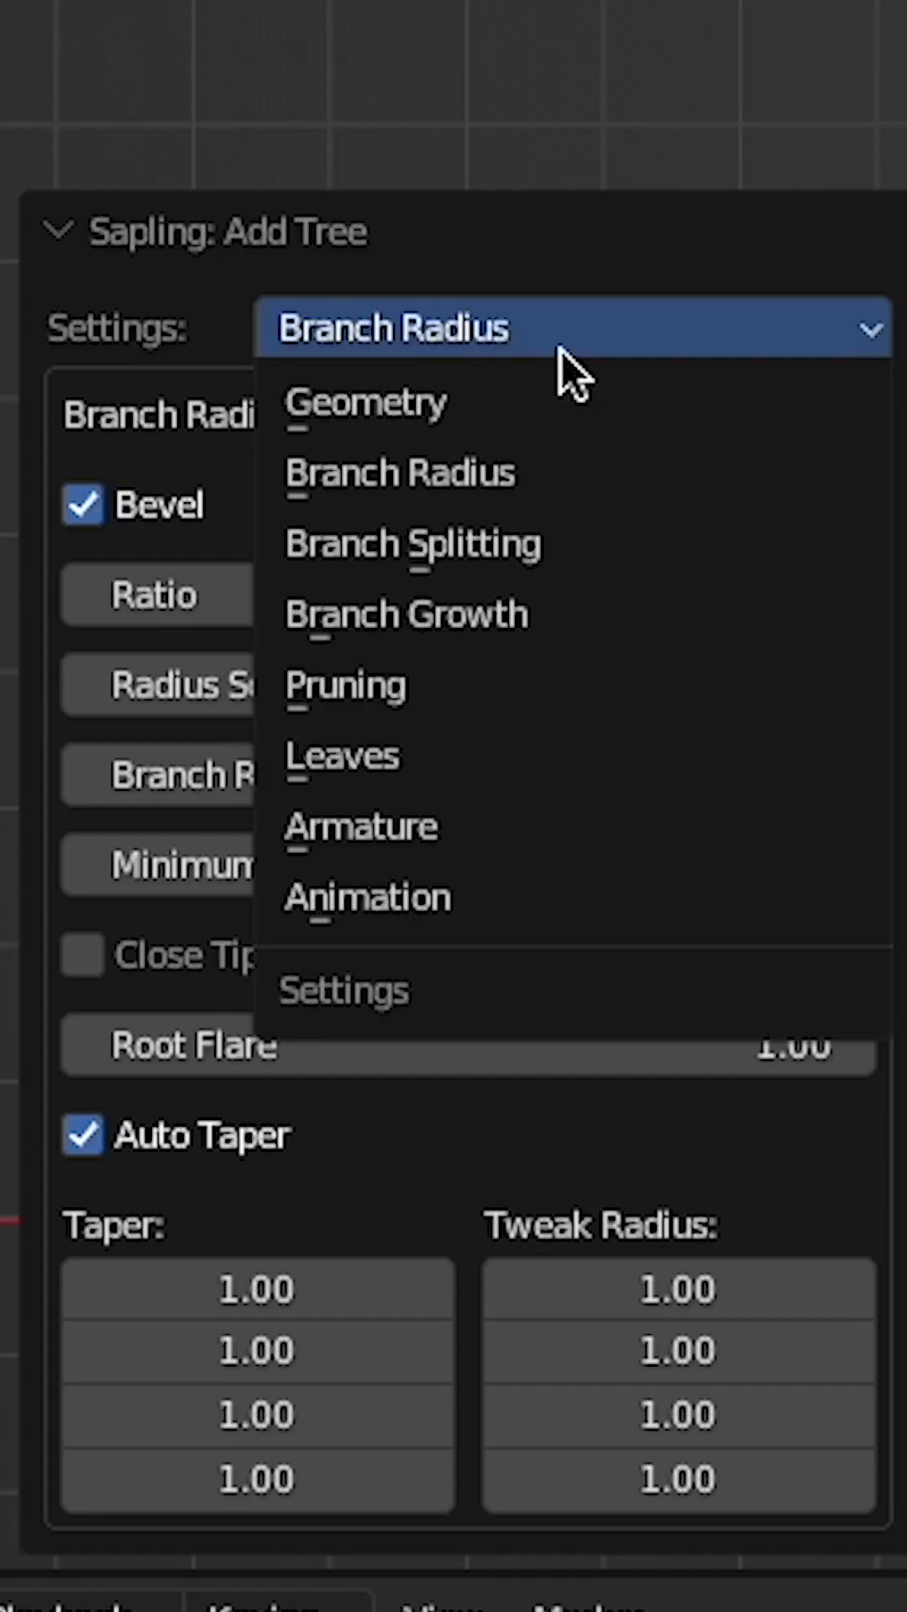
Step through the Branch Splitting and Branch Radius categories, ending on Armature
left_click(412, 543)
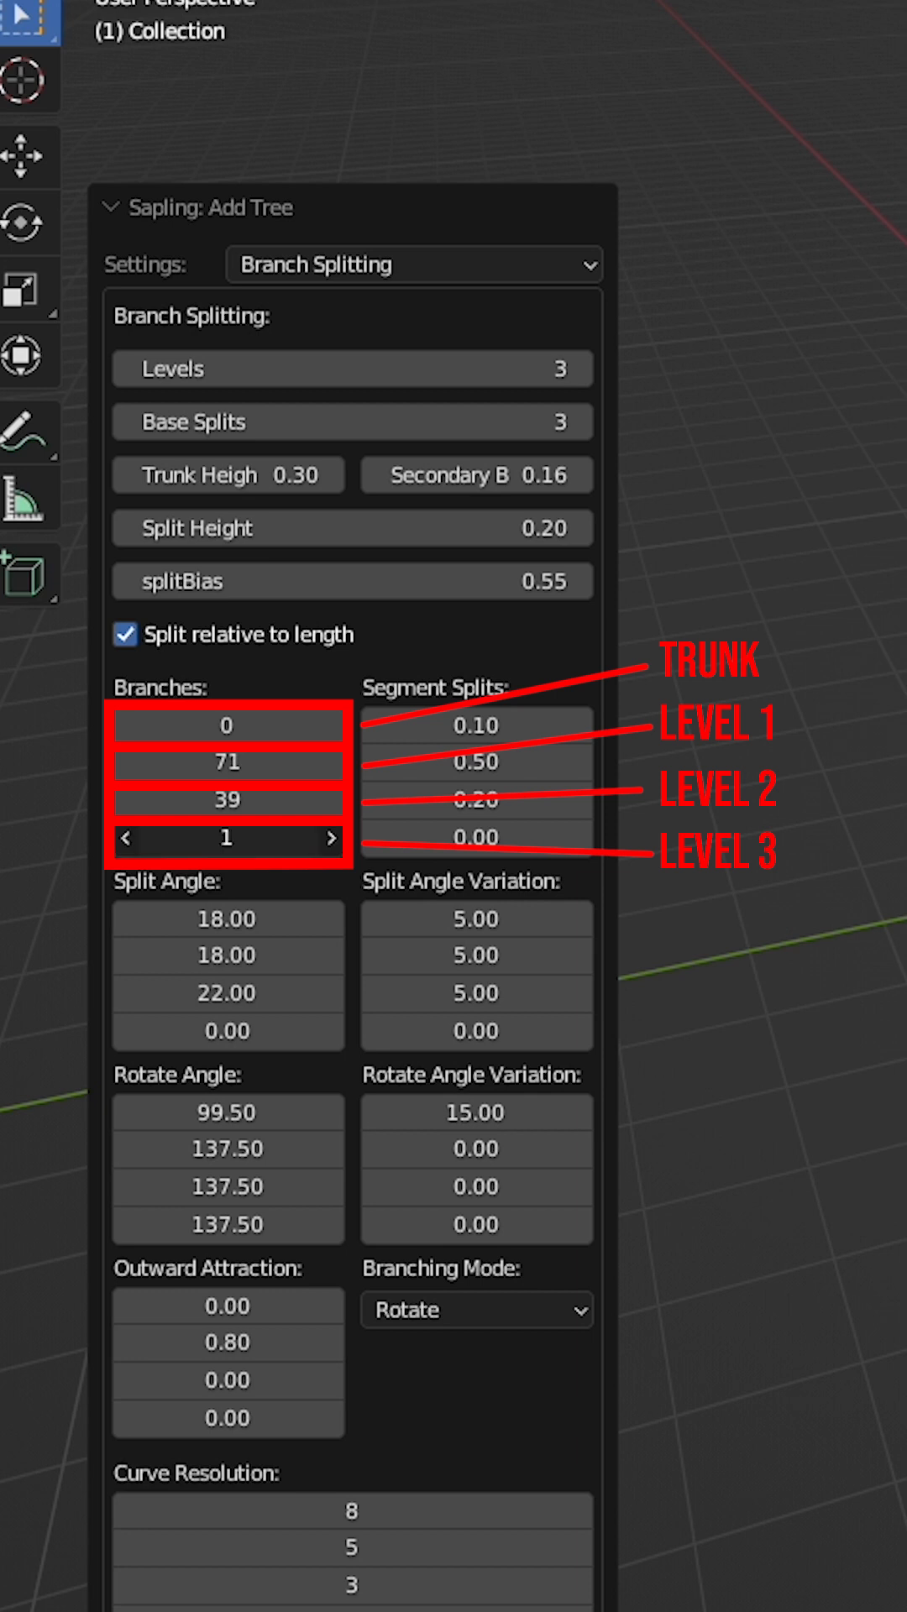
left_click(411, 265)
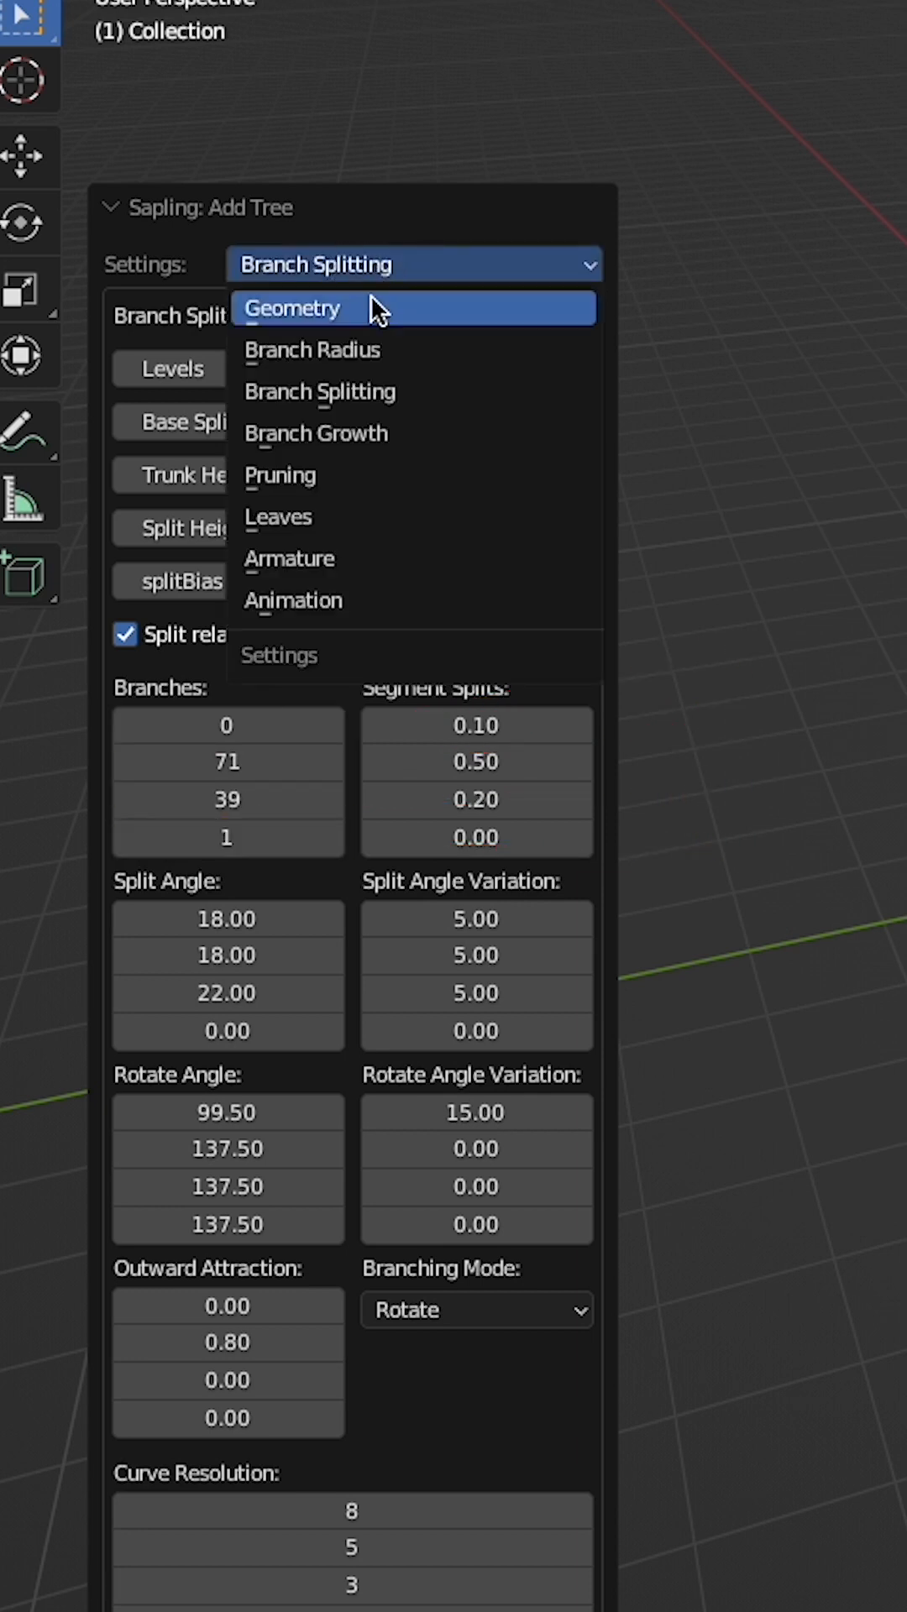
left_click(316, 432)
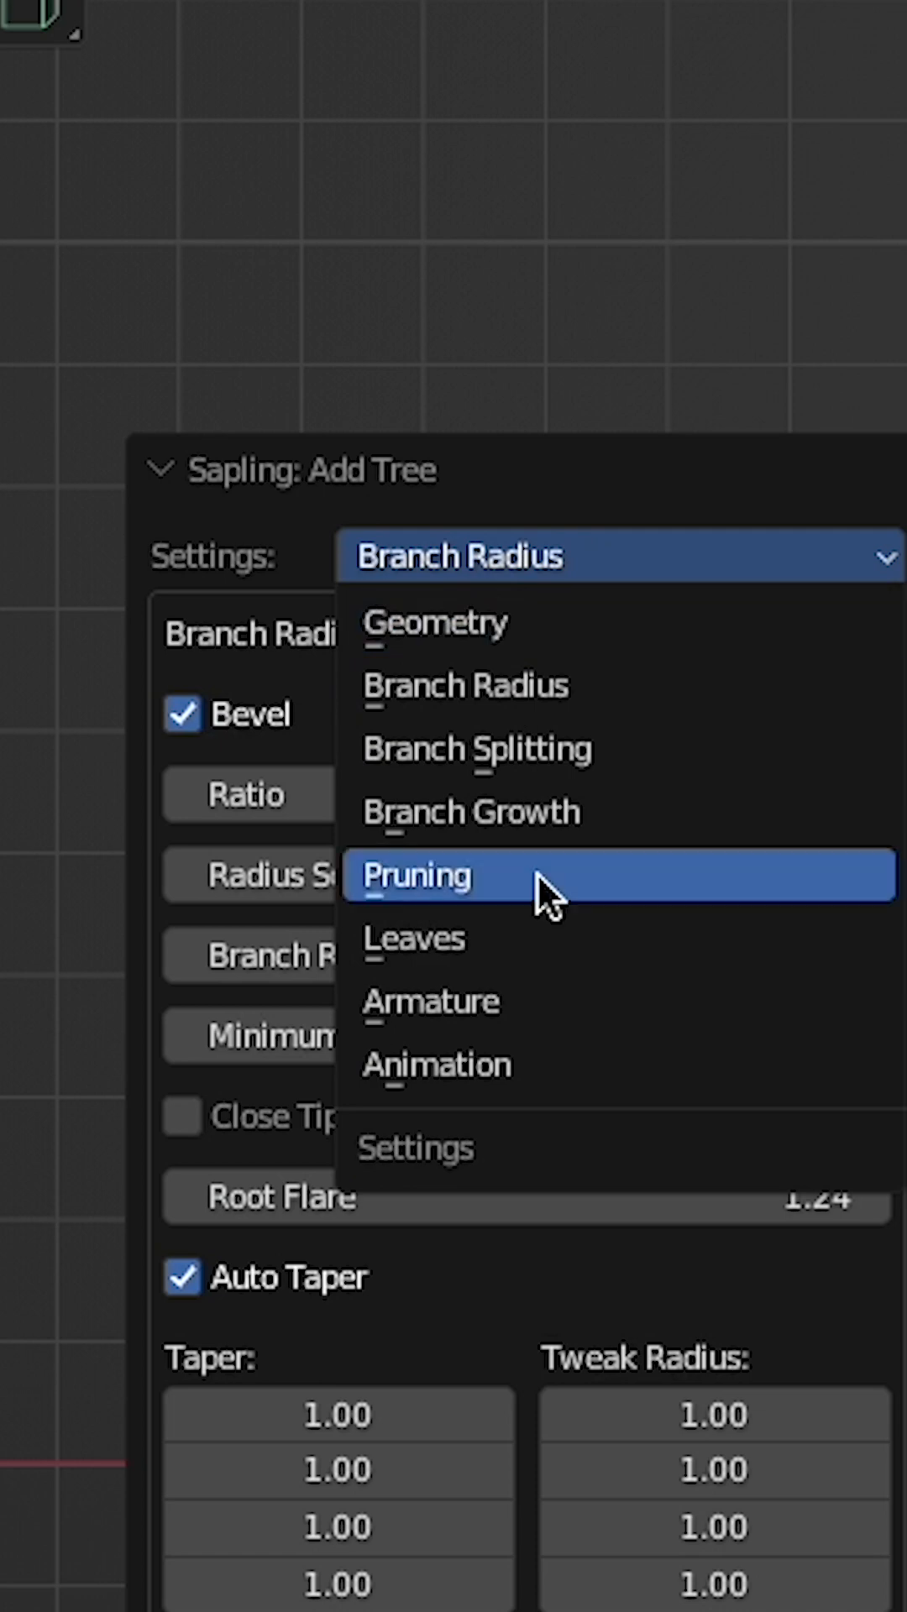
left_click(477, 748)
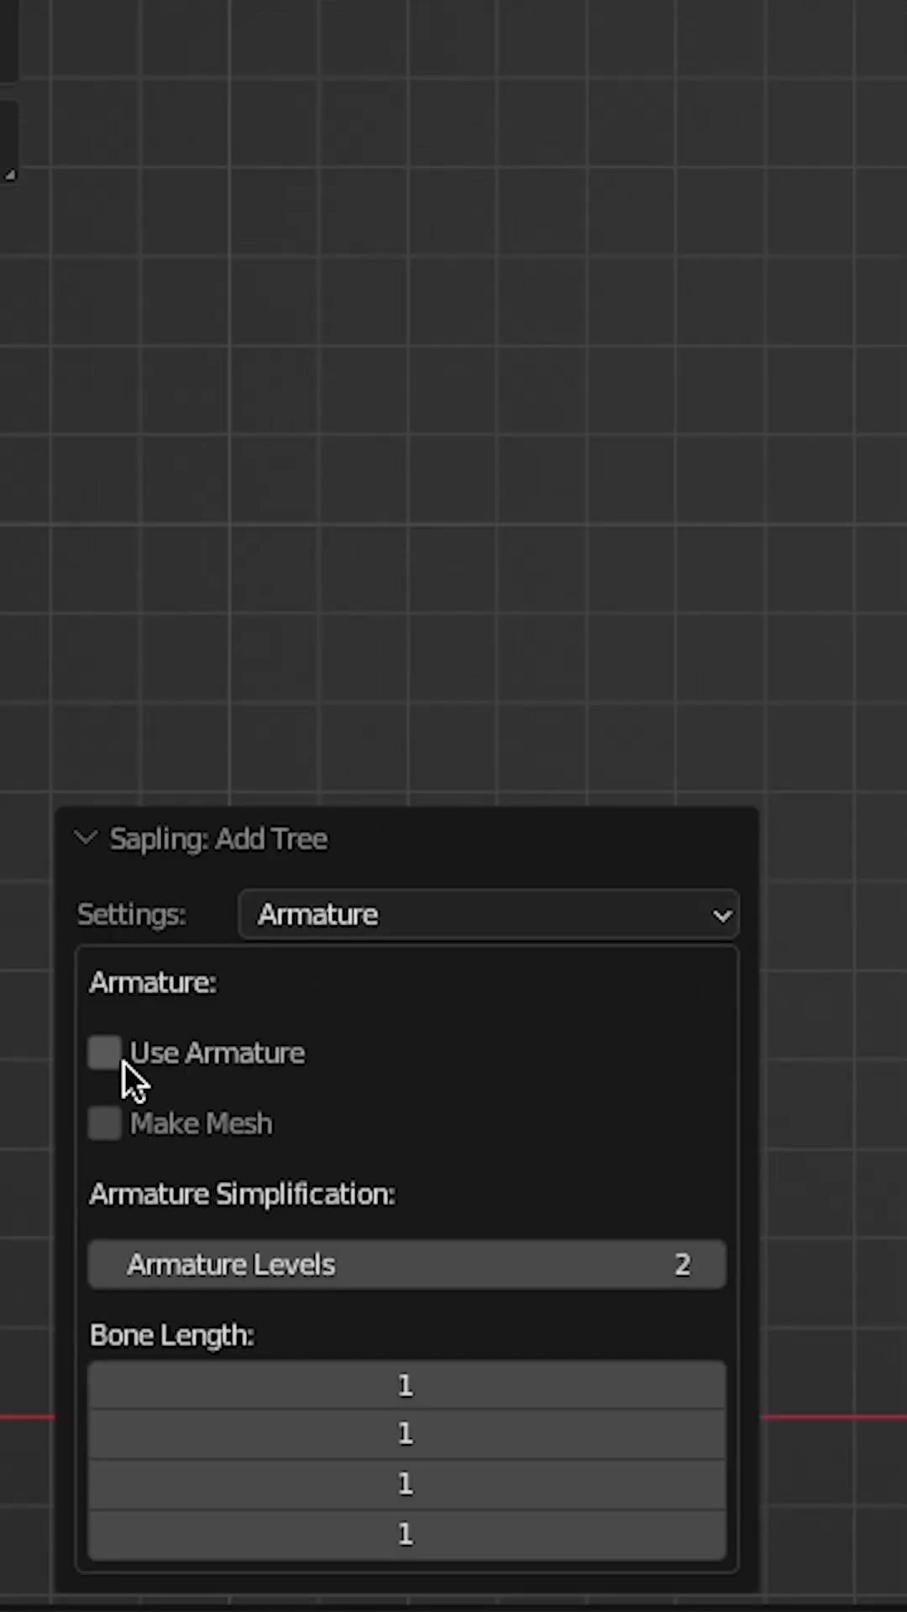
Enable Use Armature and Armature Animation in the Animation settings
left_click(487, 914)
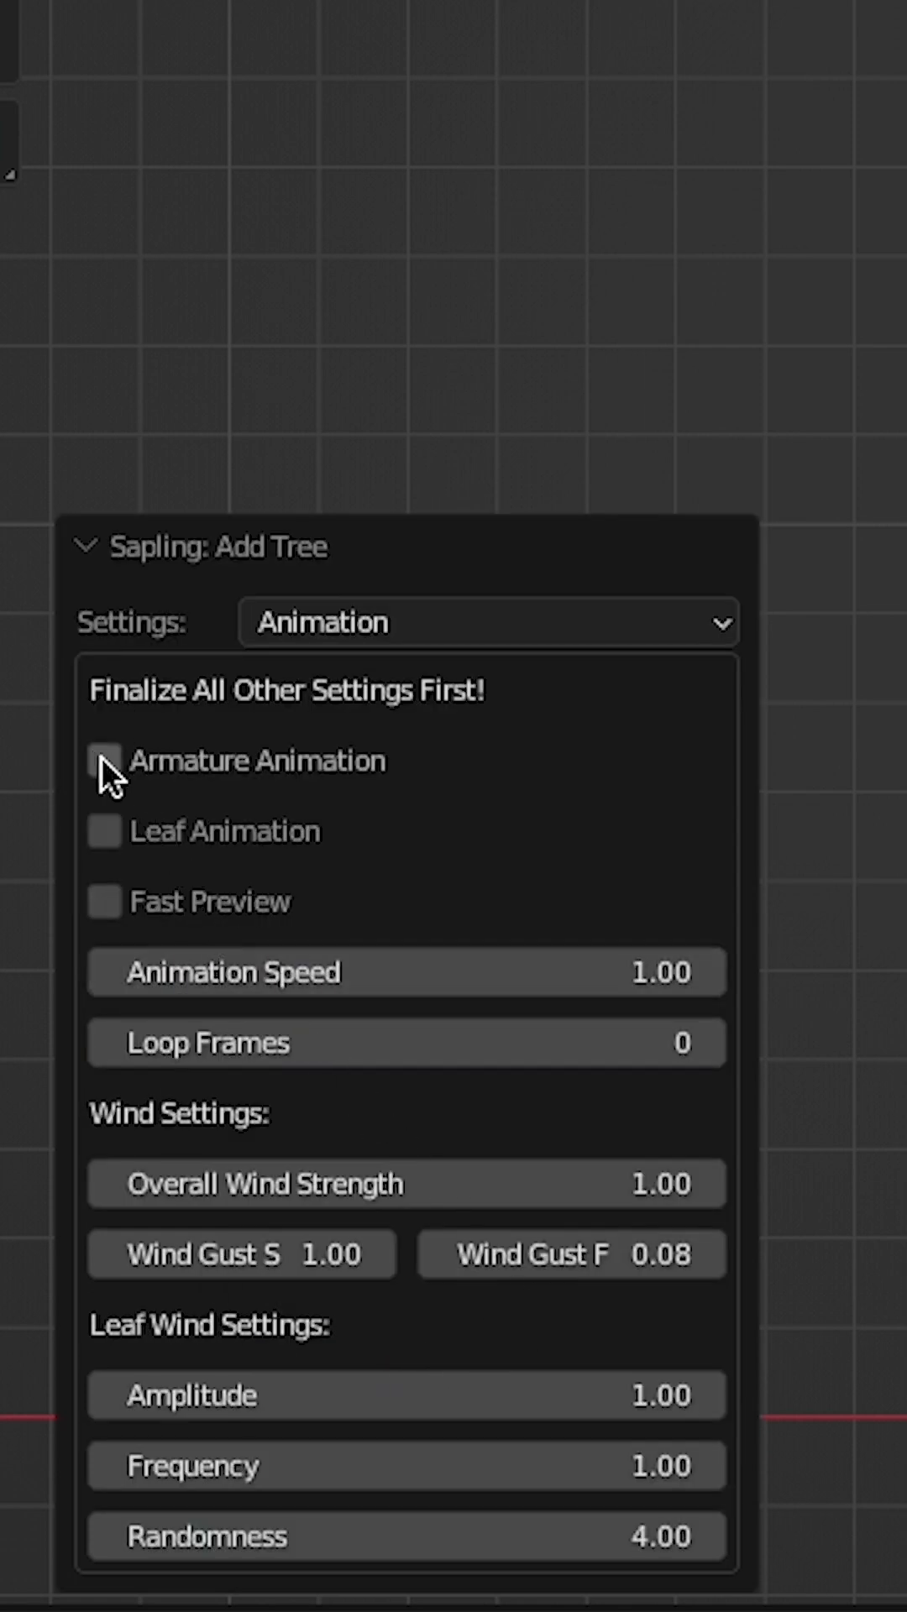
left_click(102, 760)
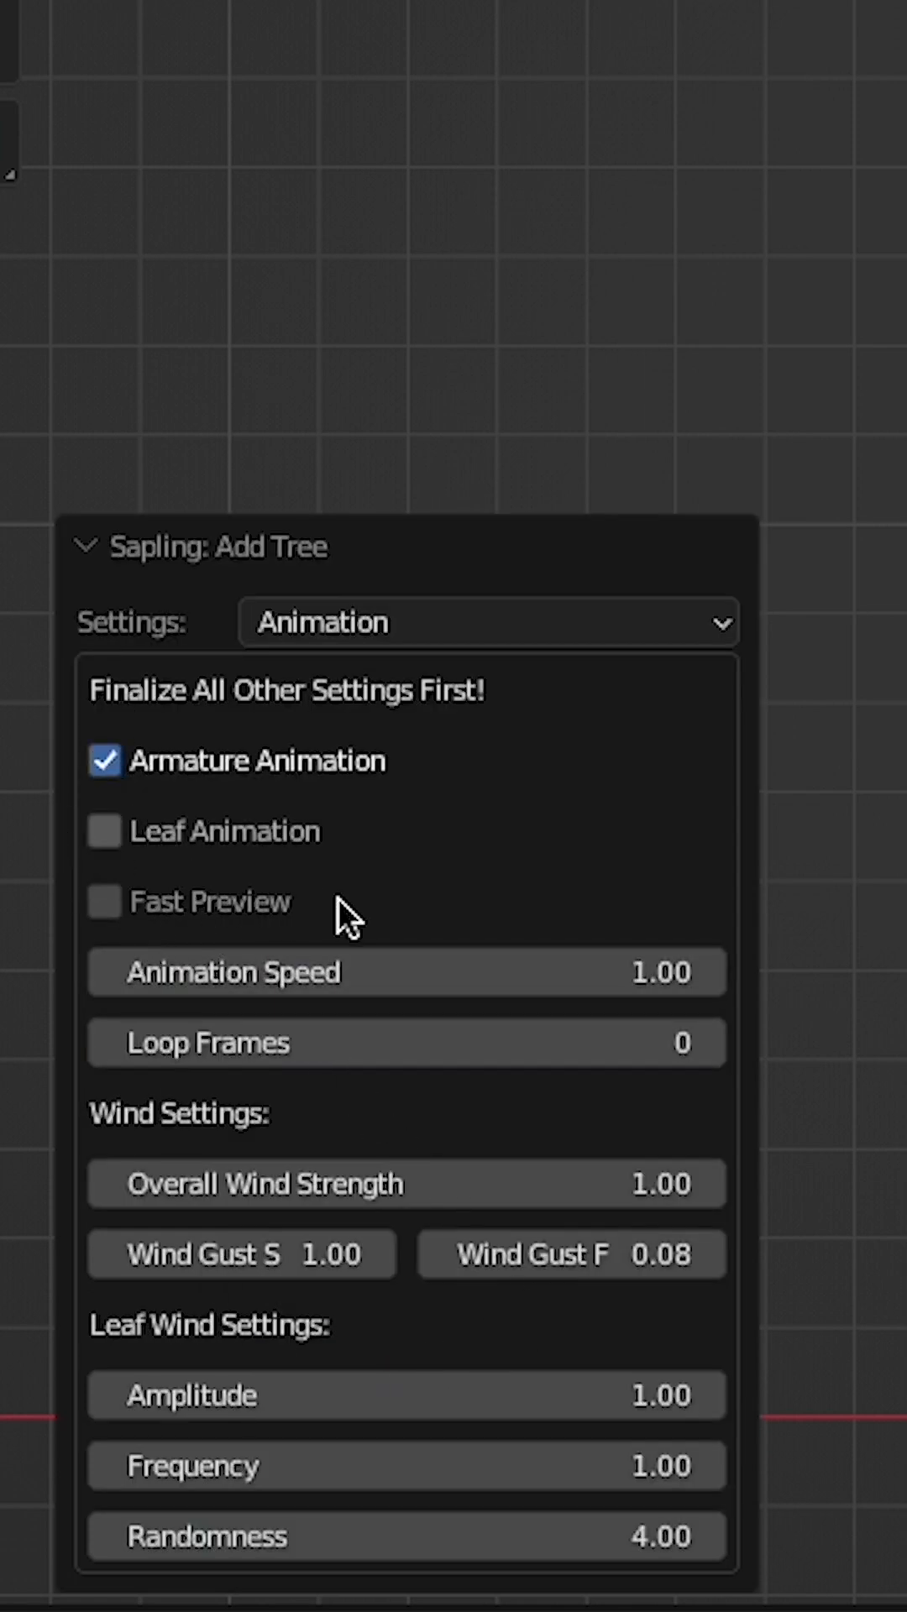